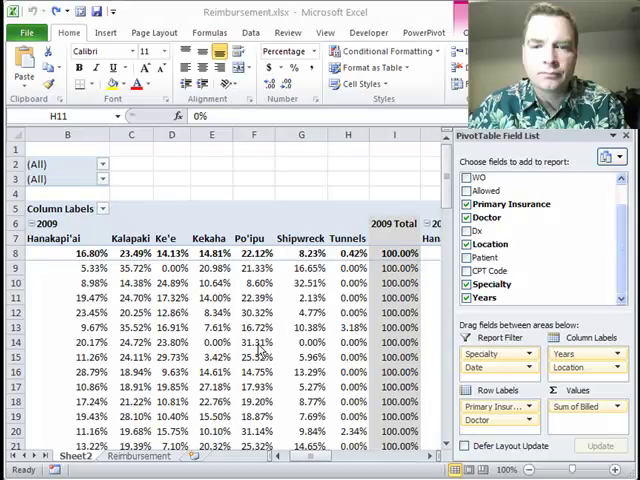
mouse_move(348, 300)
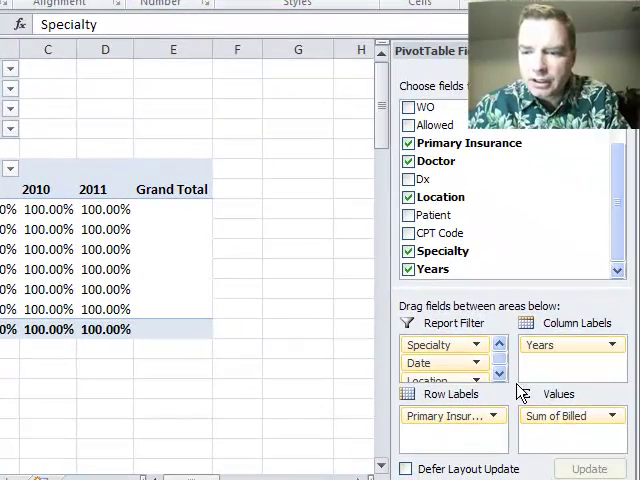
left_click(608, 416)
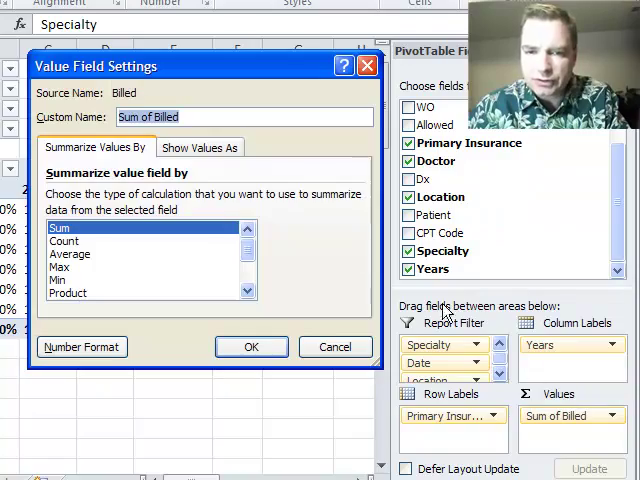
left_click(200, 148)
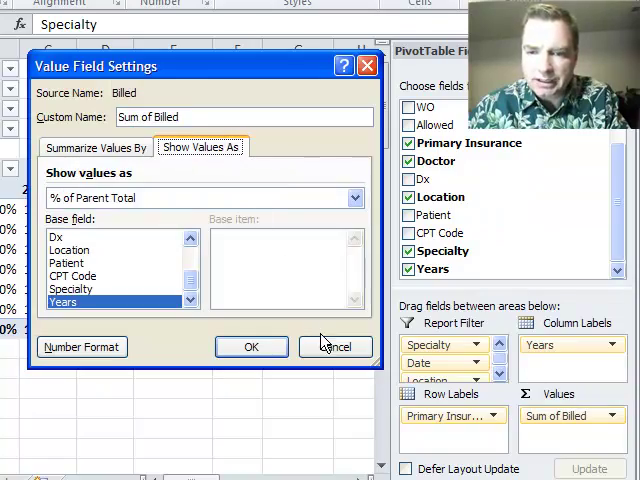
left_click(252, 348)
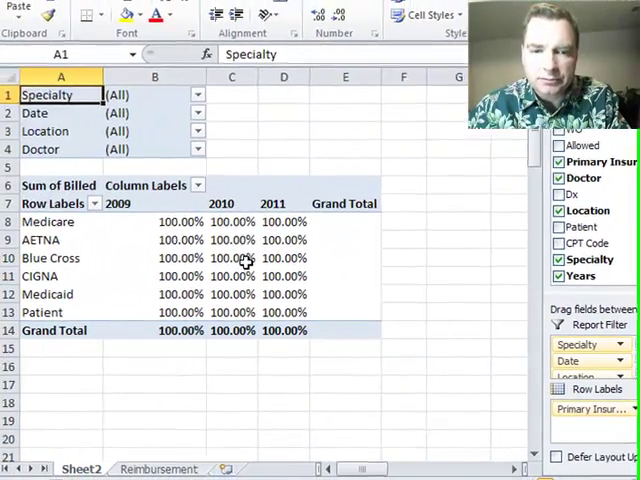
Choose Show Values As % Of with Base Field Primary Insurance and Base Item Medicare
right_click(232, 258)
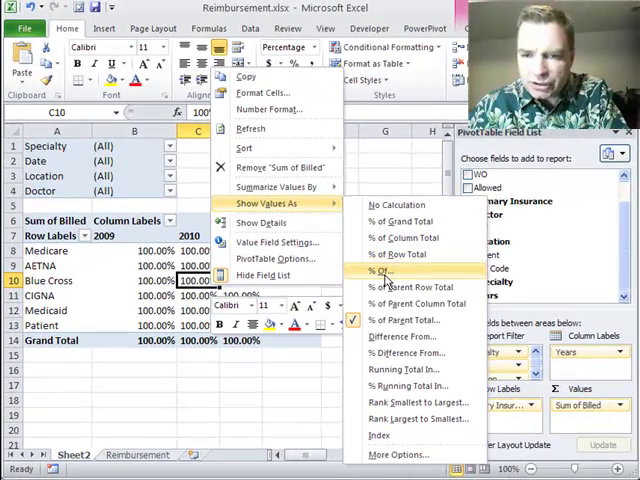
mouse_move(410, 288)
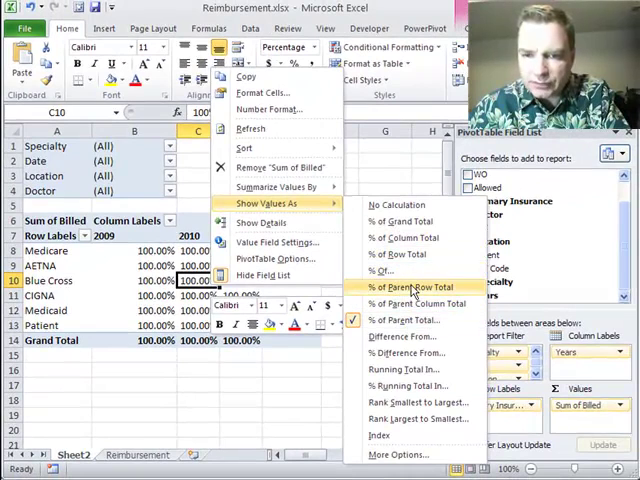
mouse_move(404, 256)
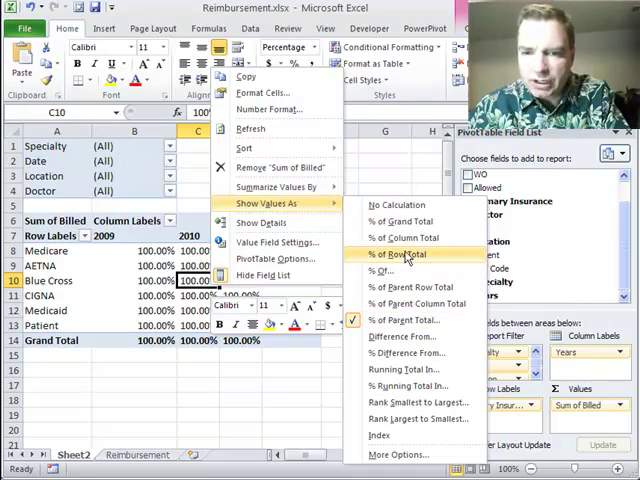
mouse_move(408, 258)
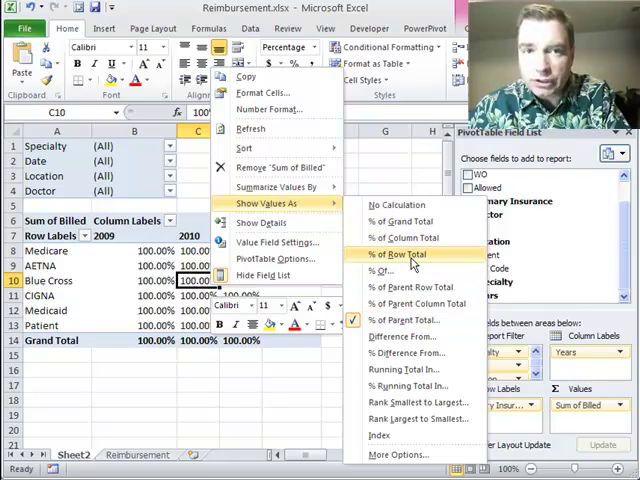
mouse_move(416, 288)
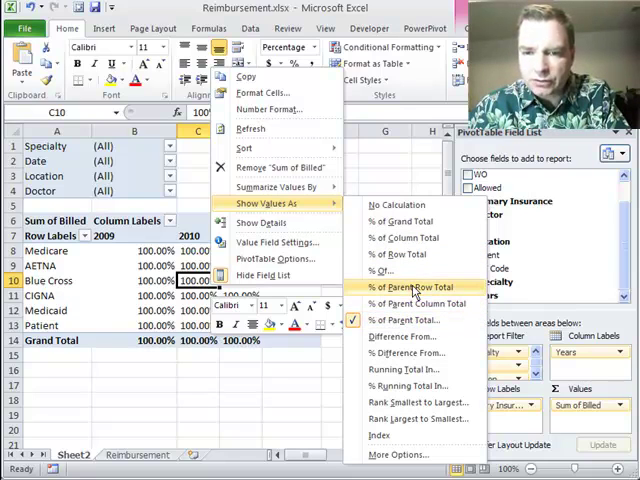
mouse_move(400, 272)
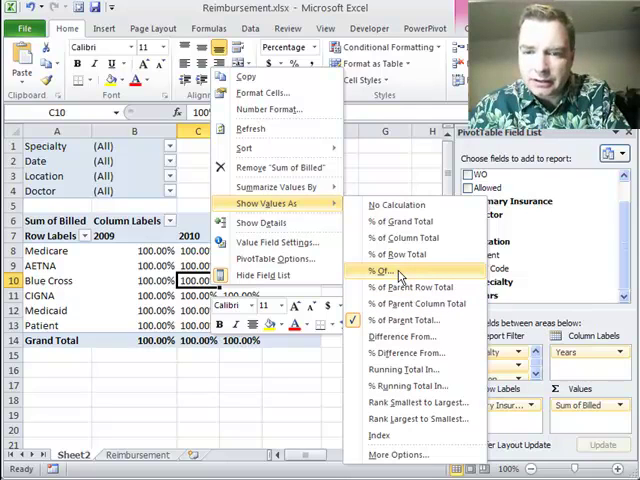
left_click(392, 272)
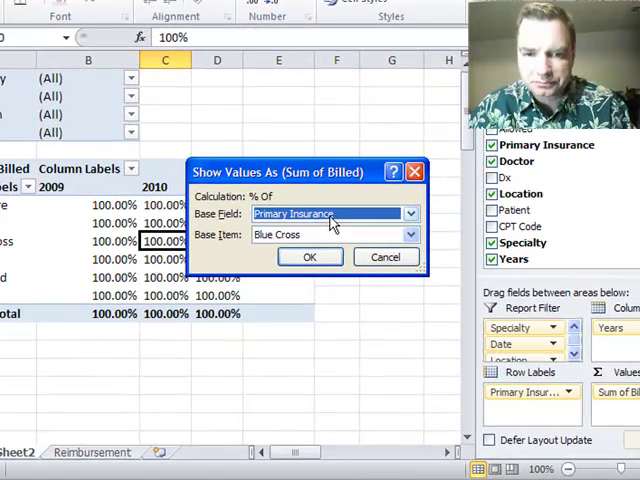
left_click(408, 234)
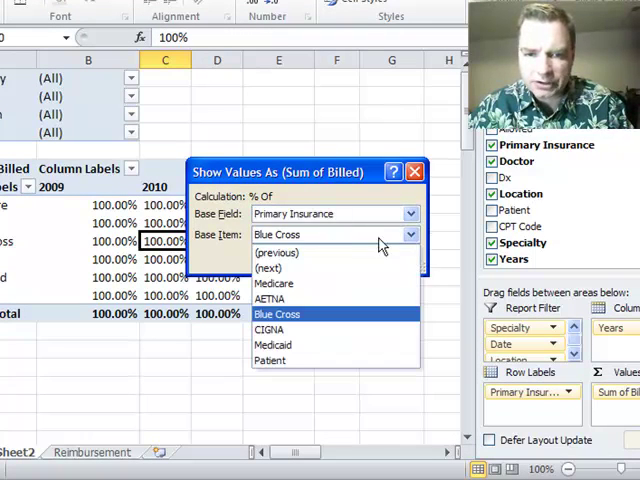
left_click(274, 284)
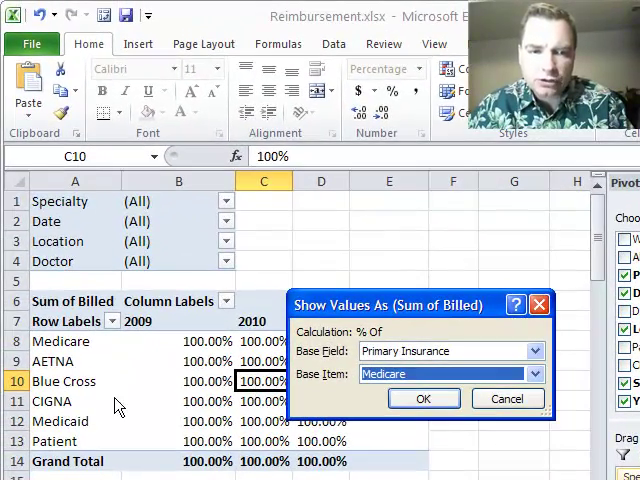
Apply the percent-of-Medicare display and inspect Medicare's 100% and AETNA's 2009–2011 percentages
left_click(422, 398)
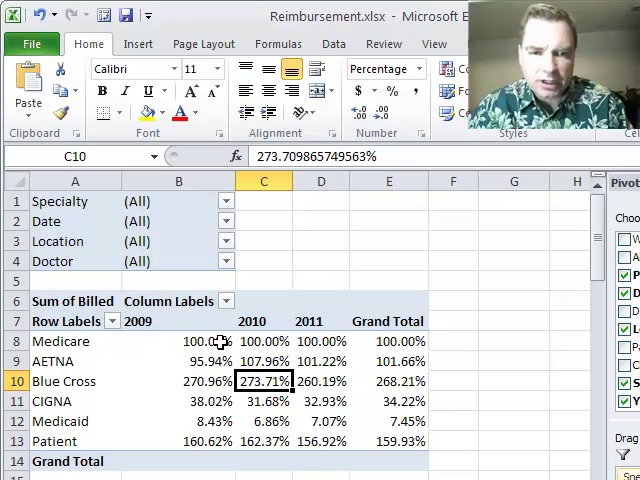
left_click(180, 340)
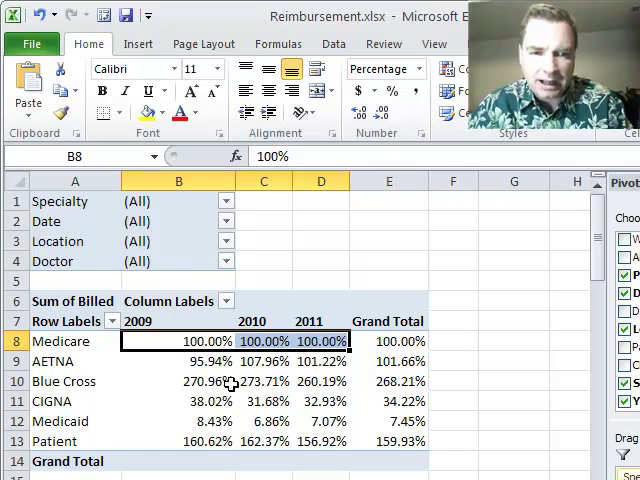
left_click(178, 360)
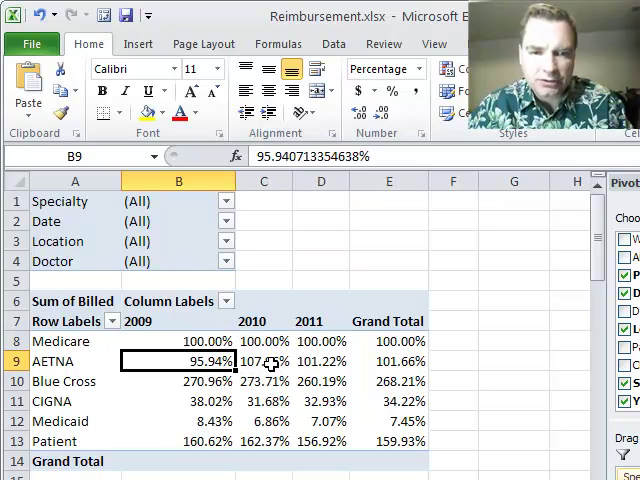
left_click(320, 360)
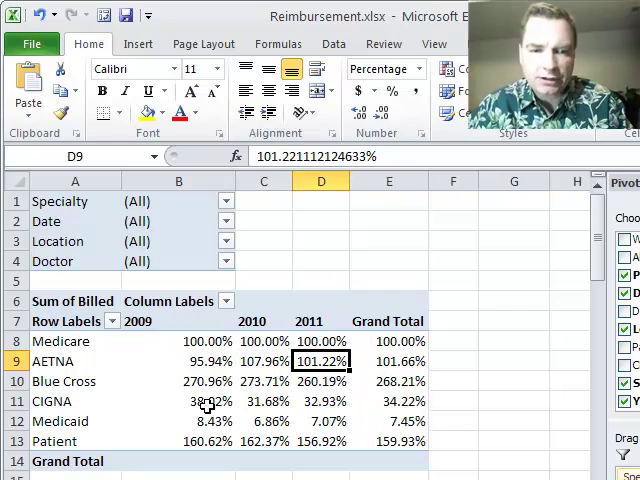
mouse_move(108, 362)
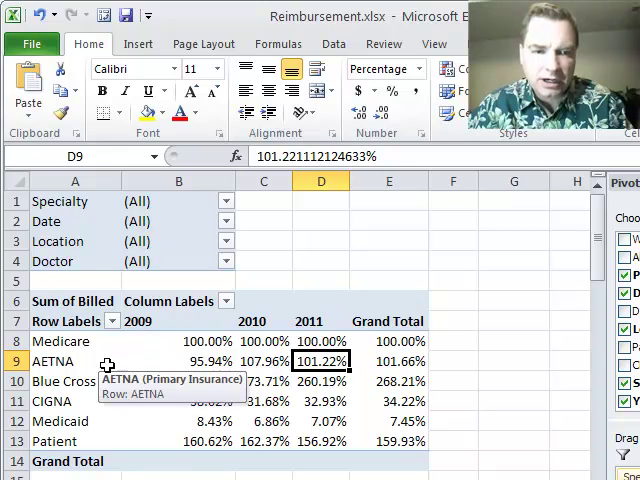
left_click(54, 360)
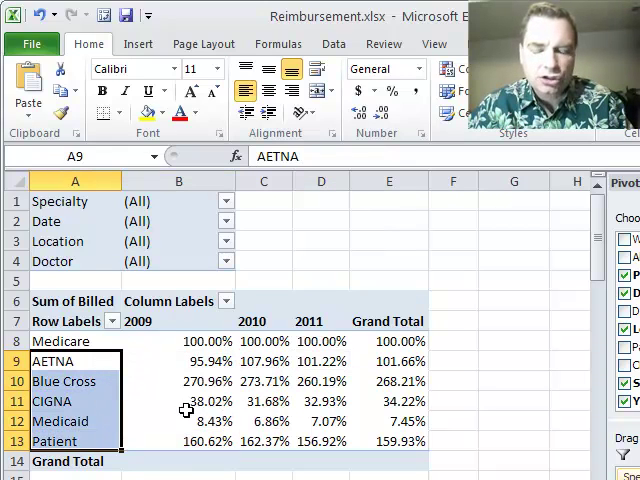
mouse_move(336, 340)
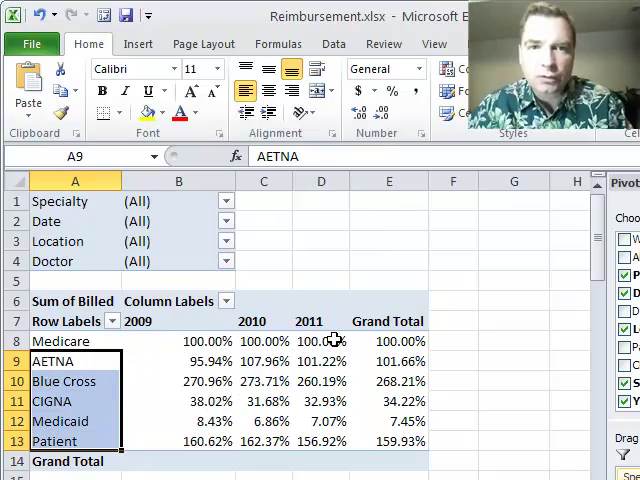
left_click(264, 360)
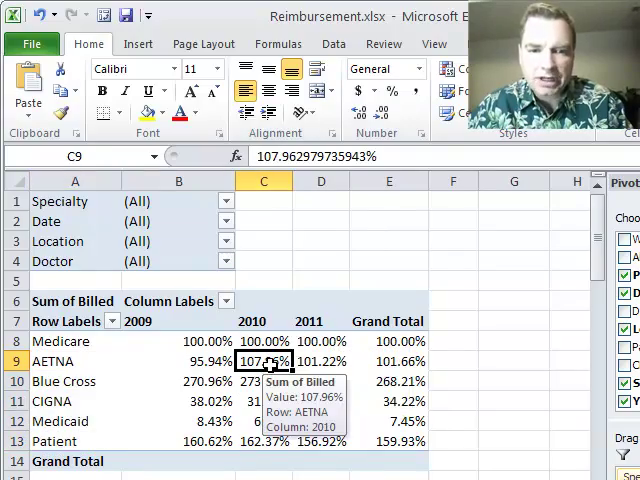
Show values as % Of with Base field Years and Base item 2010
right_click(264, 360)
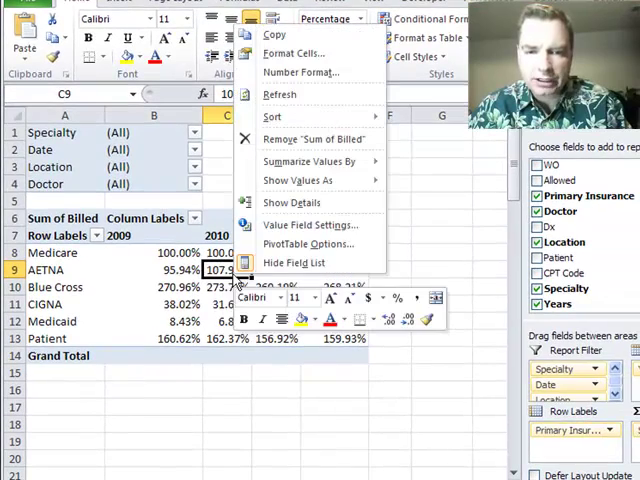
left_click(296, 180)
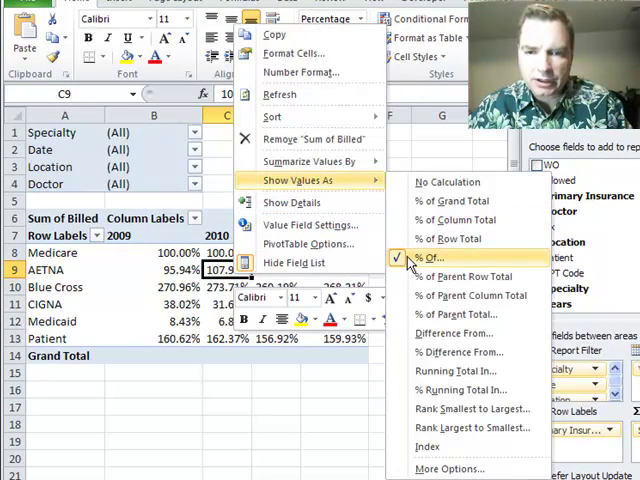
left_click(428, 258)
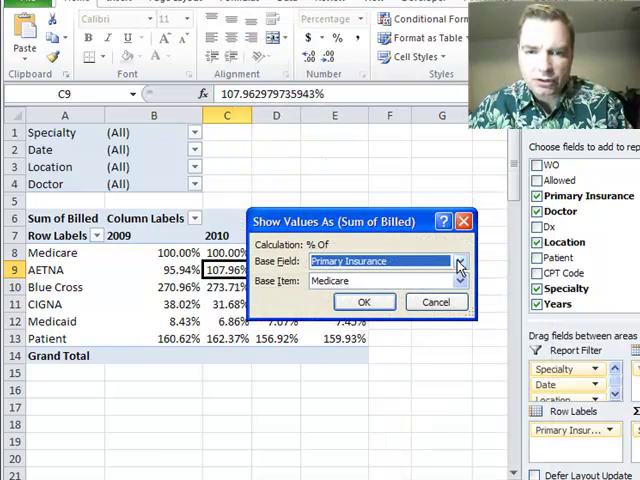
left_click(460, 260)
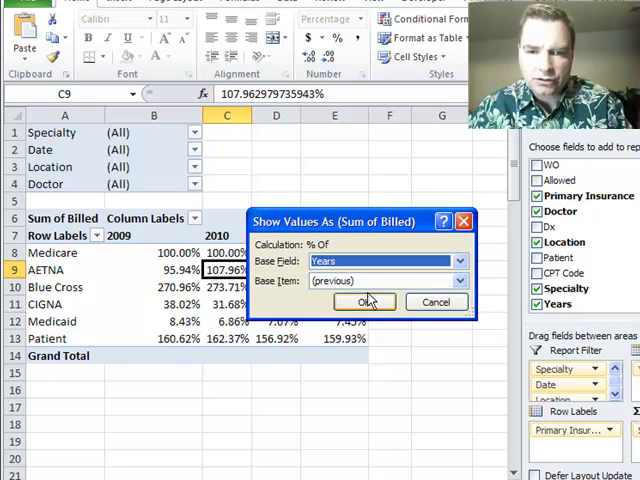
left_click(460, 280)
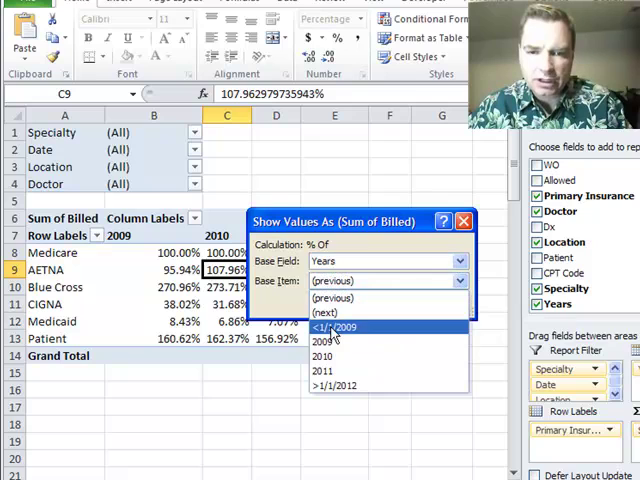
left_click(326, 356)
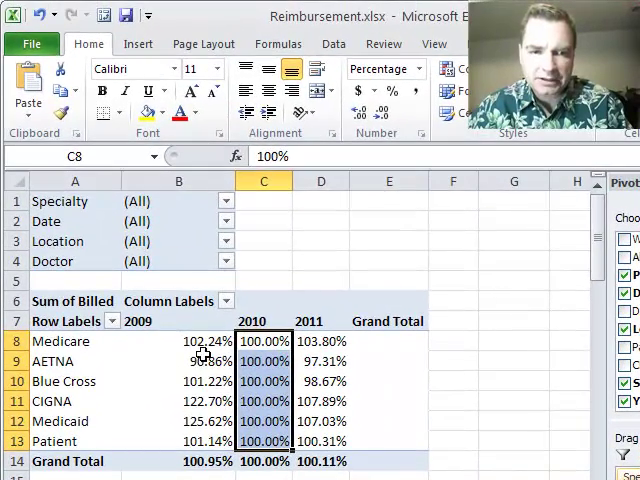
mouse_move(204, 340)
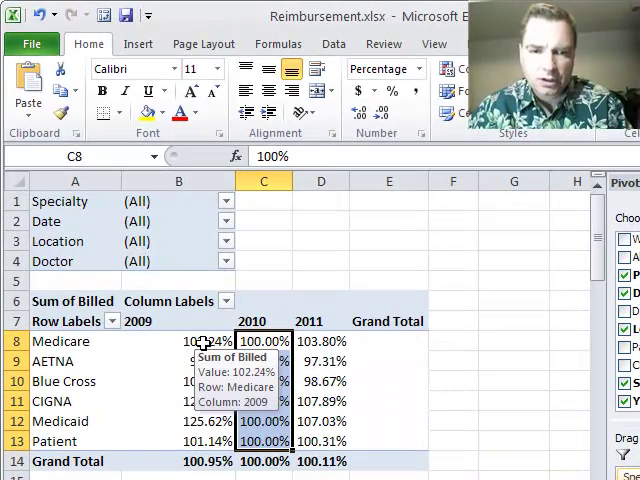
left_click(178, 340)
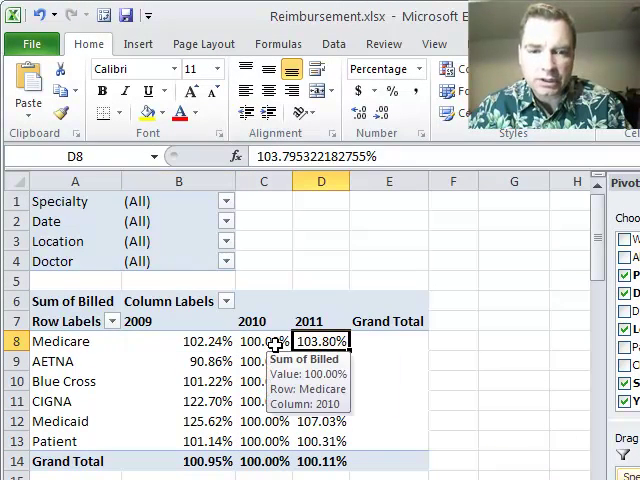
left_click(264, 340)
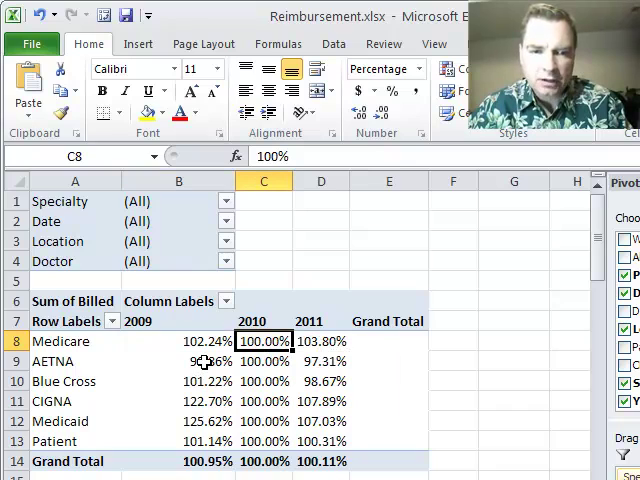
left_click(180, 360)
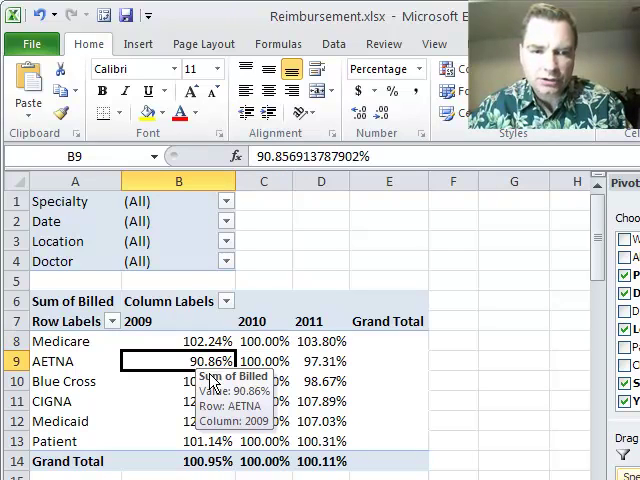
mouse_move(180, 360)
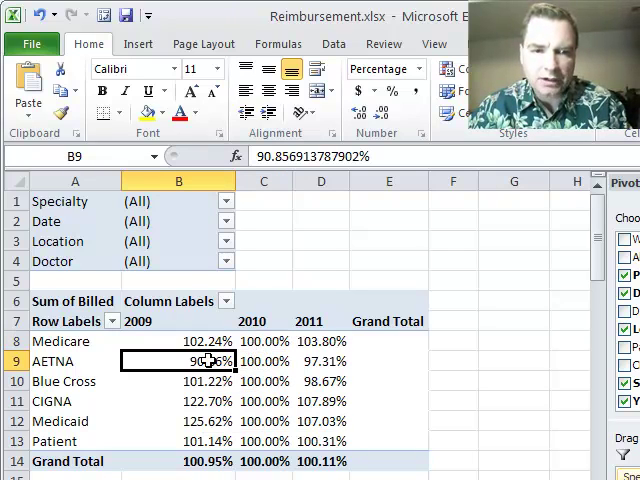
mouse_move(264, 360)
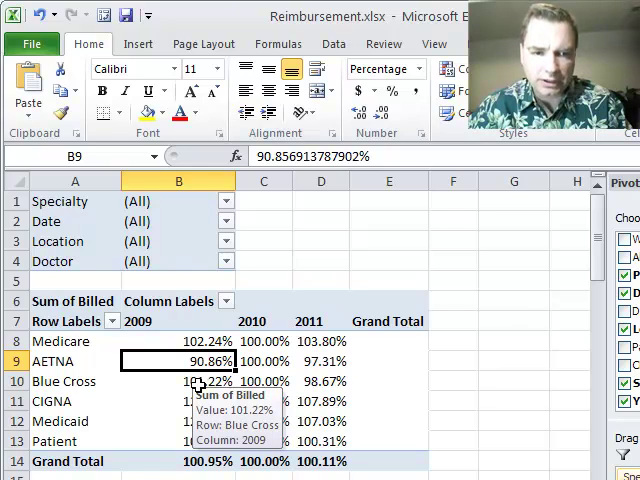
left_click(264, 380)
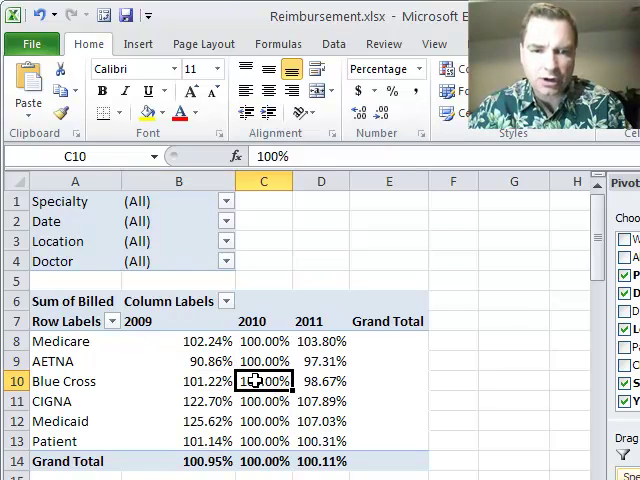
mouse_move(216, 360)
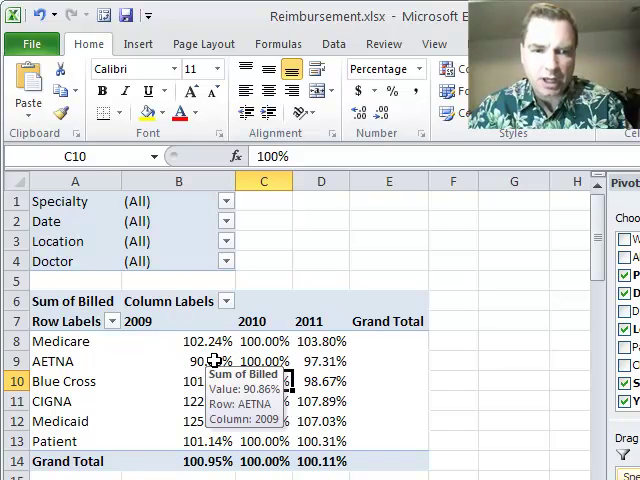
left_click(180, 360)
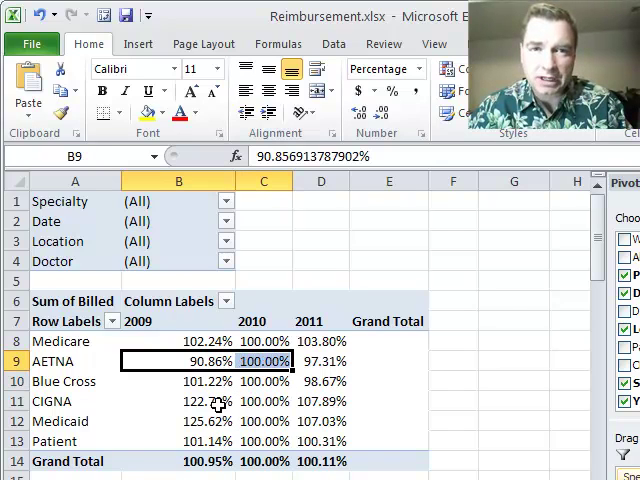
mouse_move(208, 400)
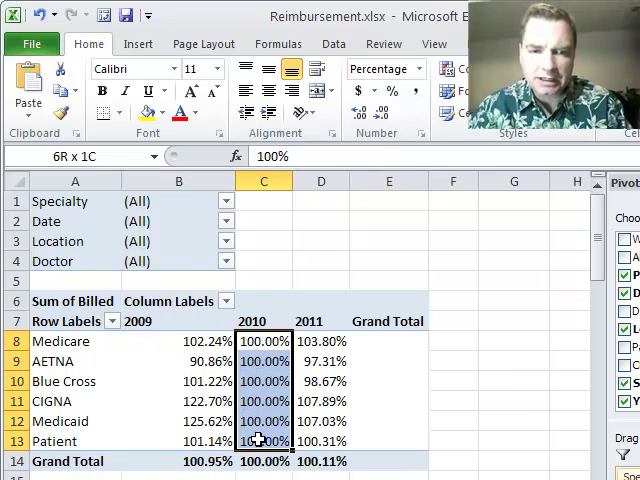
left_click(264, 340)
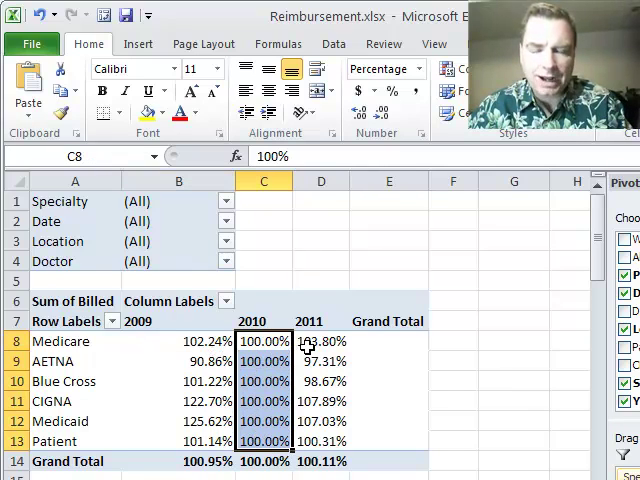
mouse_move(210, 340)
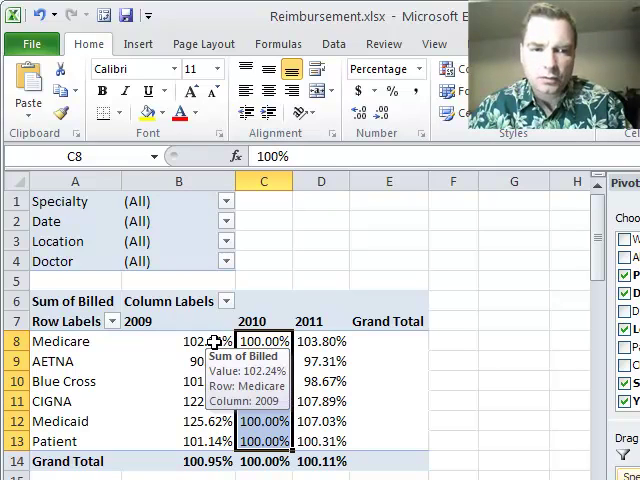
left_click(320, 340)
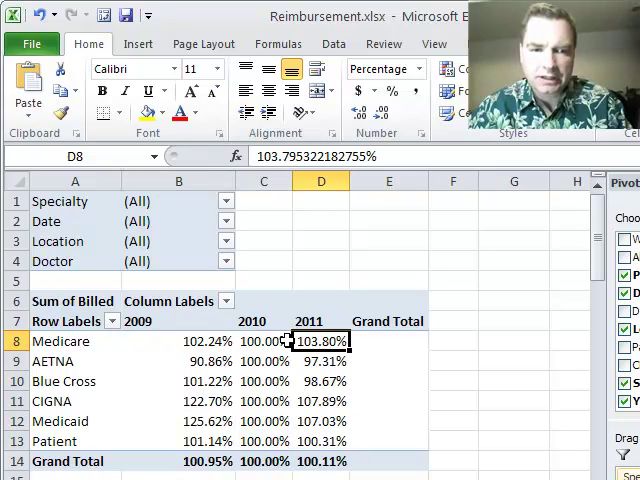
mouse_move(144, 420)
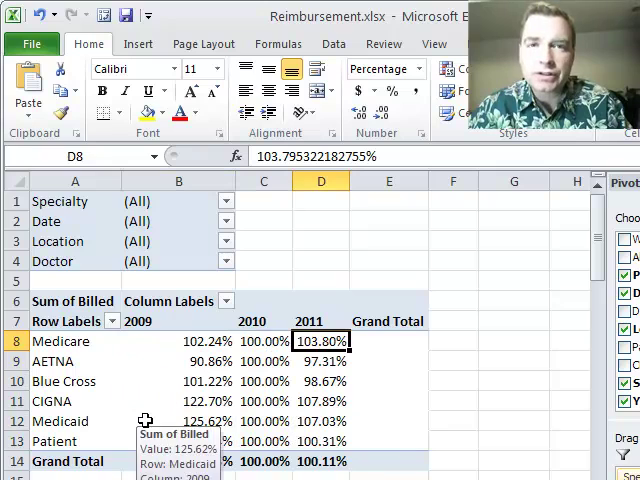
left_click(264, 340)
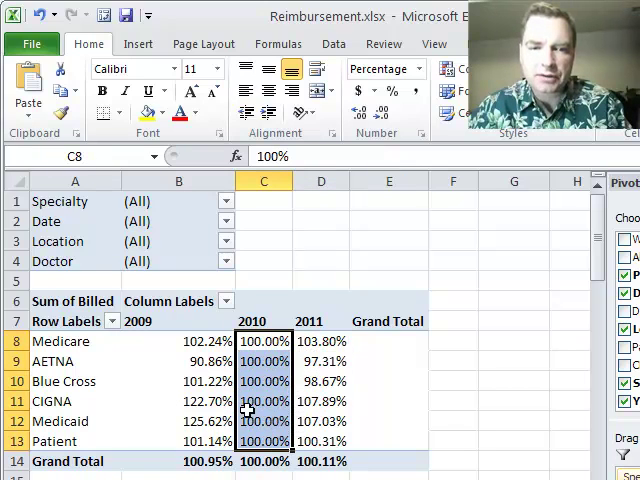
mouse_move(320, 360)
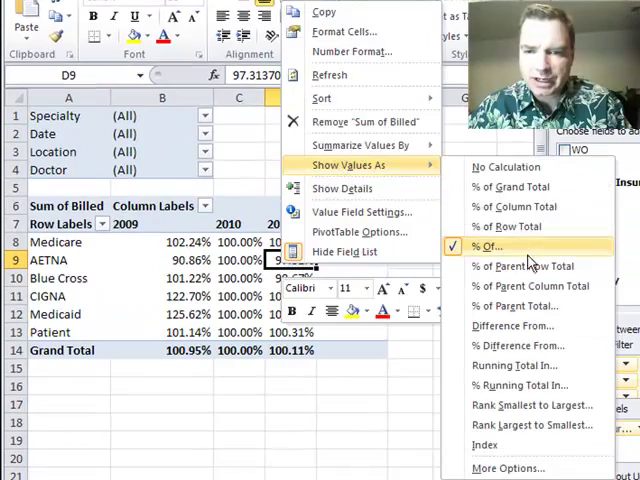
Change the % Of base item under Years to (previous) so each year compares to the prior year
left_click(490, 246)
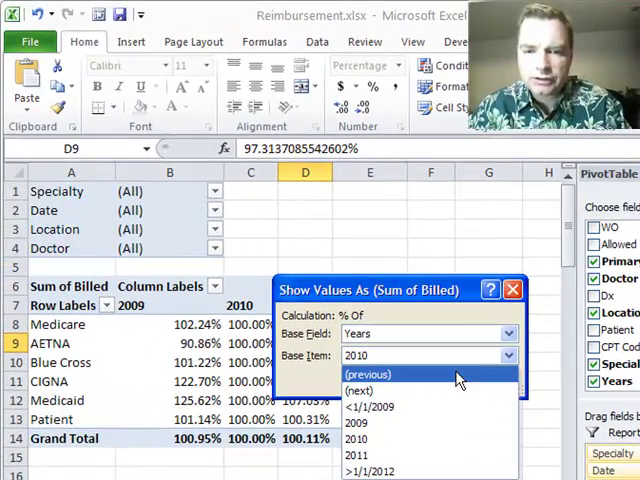
left_click(368, 372)
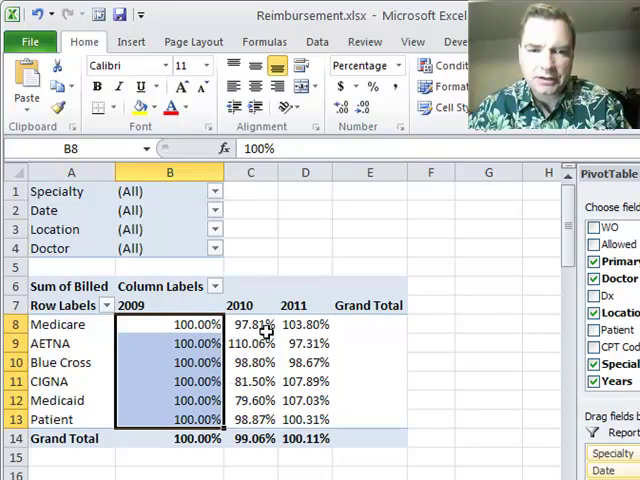
left_click(252, 324)
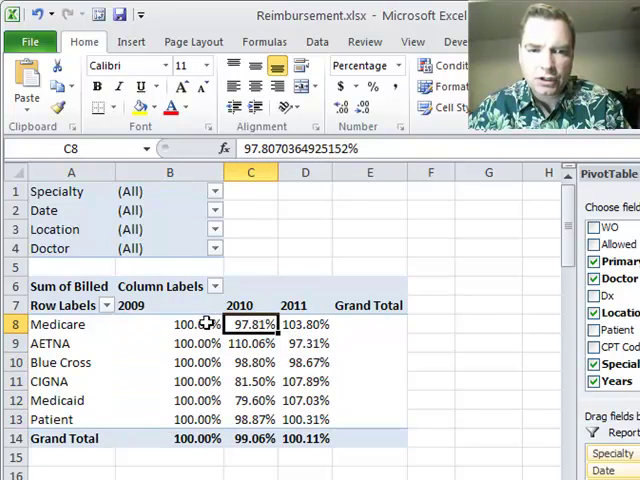
left_click(304, 324)
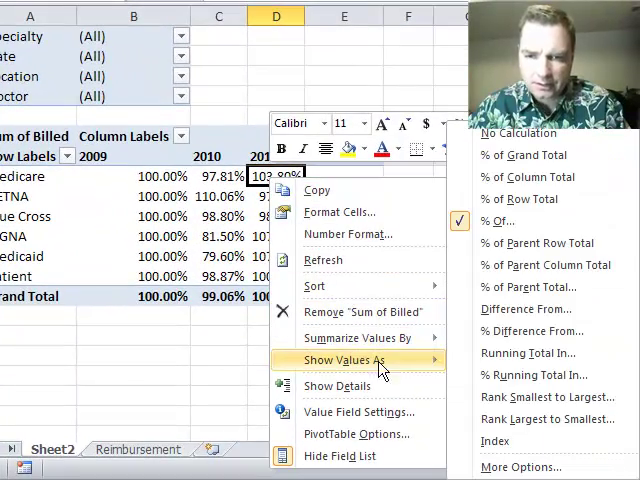
left_click(500, 220)
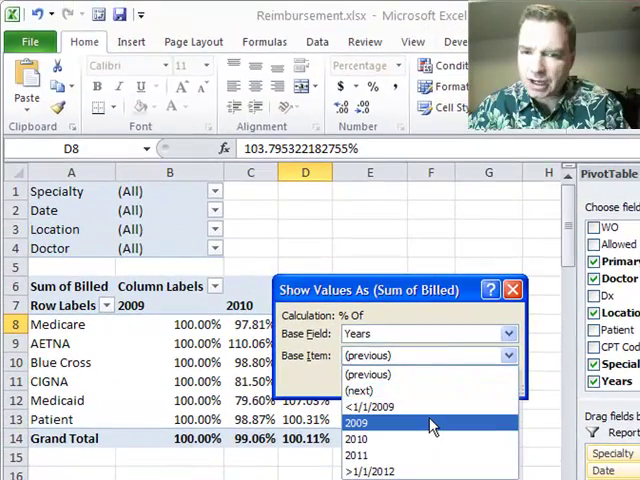
mouse_move(420, 372)
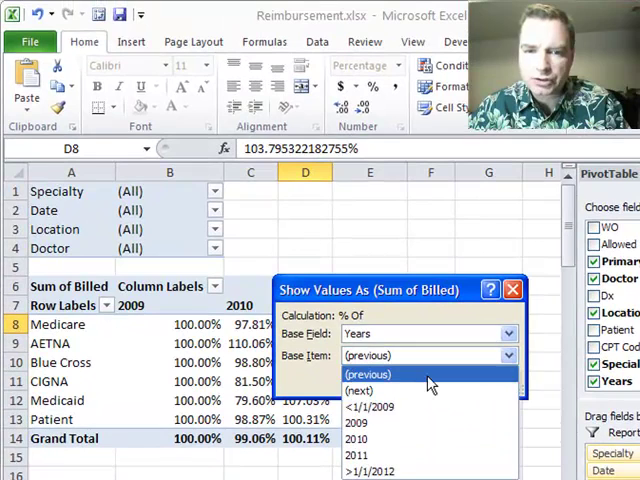
left_click(366, 372)
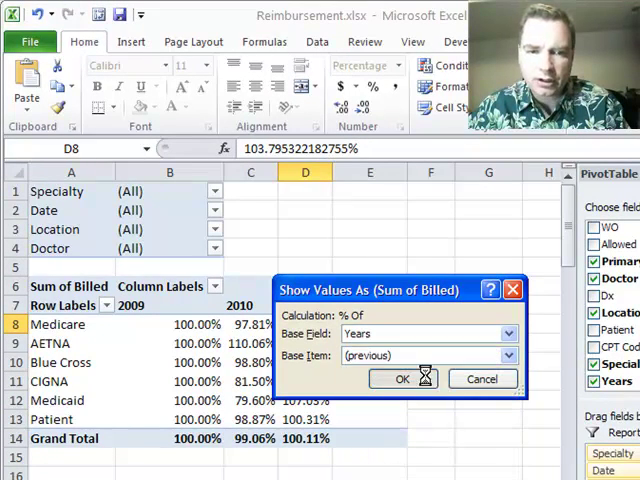
left_click(402, 378)
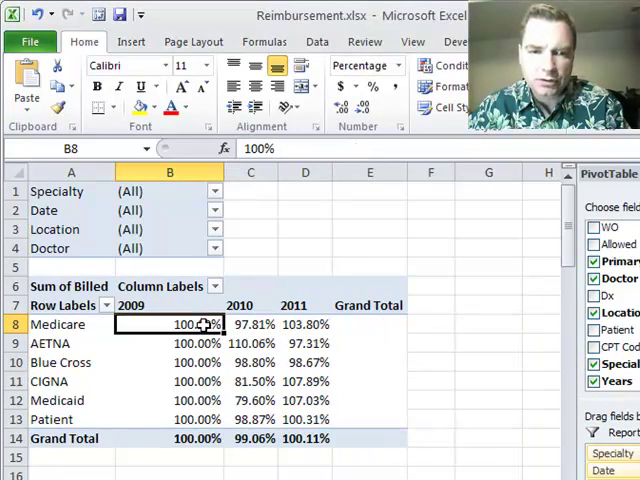
left_click(250, 324)
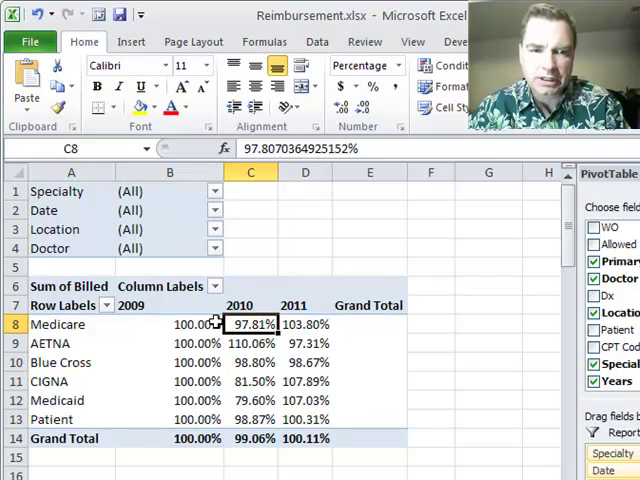
left_click(170, 324)
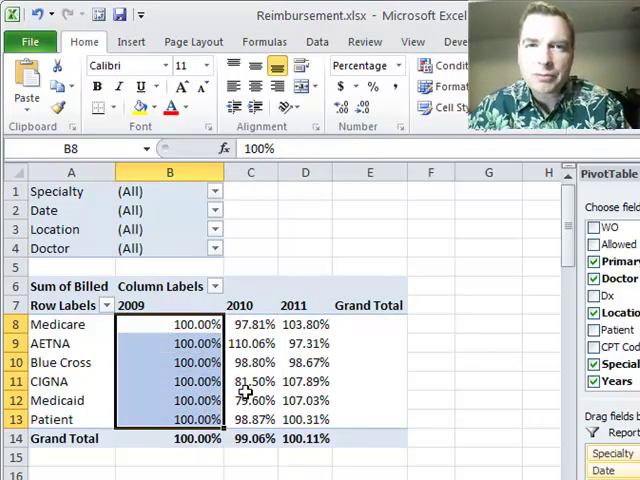
mouse_move(270, 336)
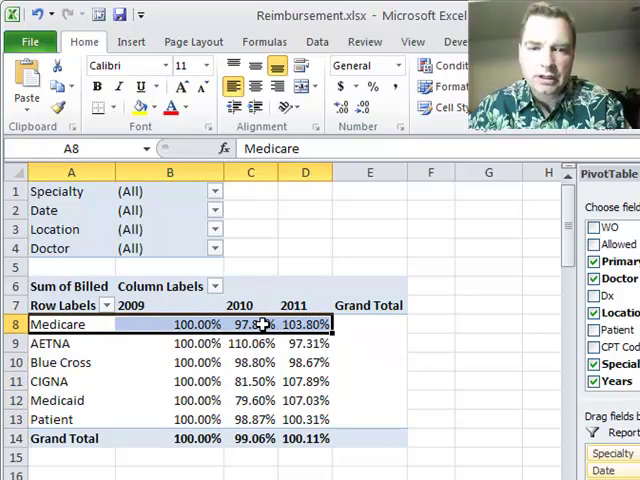
left_click(250, 344)
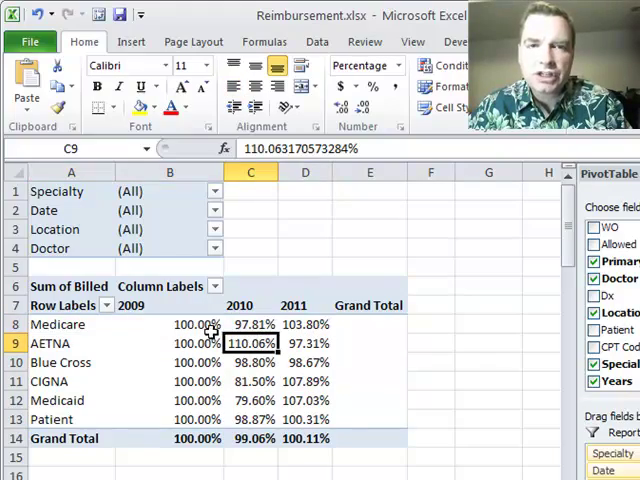
mouse_move(304, 344)
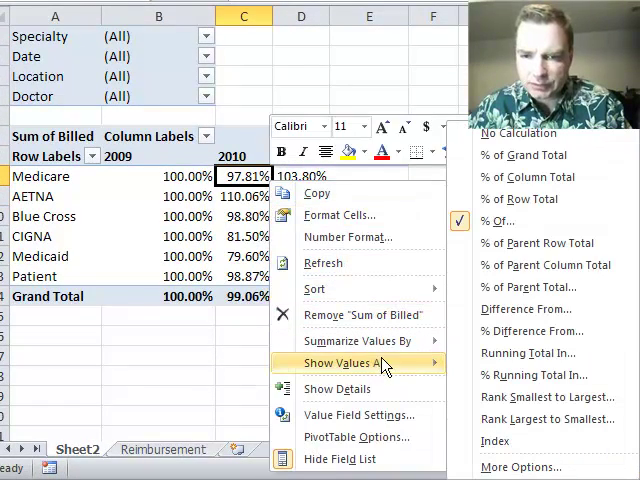
Set the % Of base item under Years to (next) and confirm, making 2011 read 100%
left_click(500, 220)
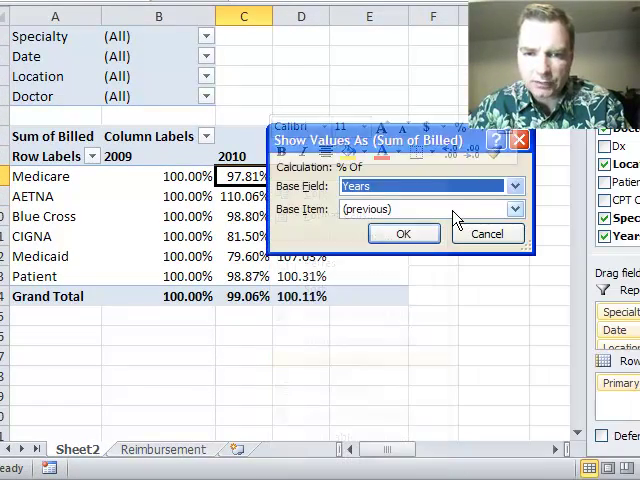
left_click(514, 208)
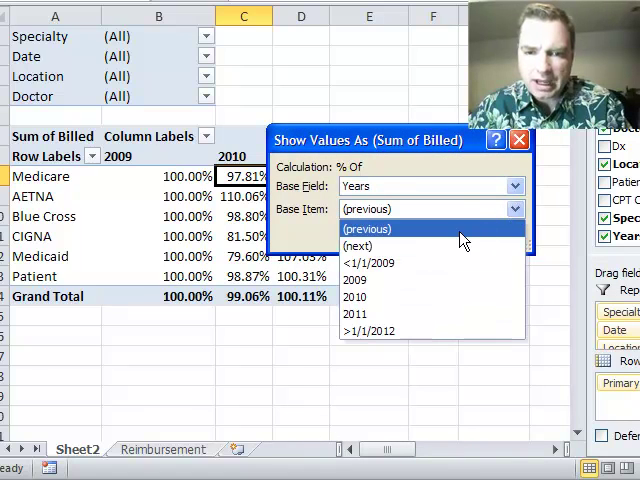
left_click(358, 246)
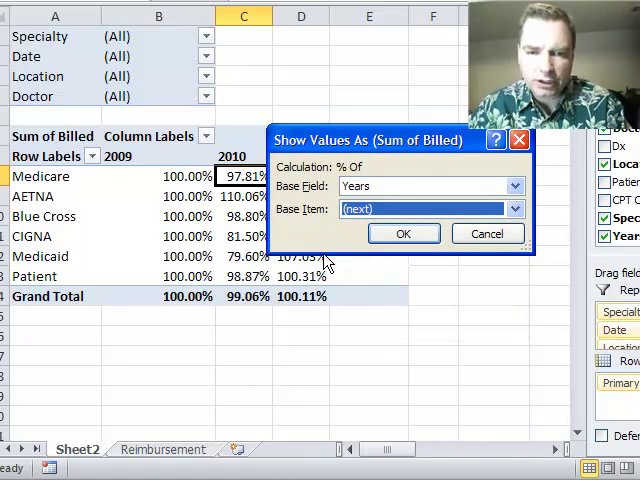
left_click(404, 232)
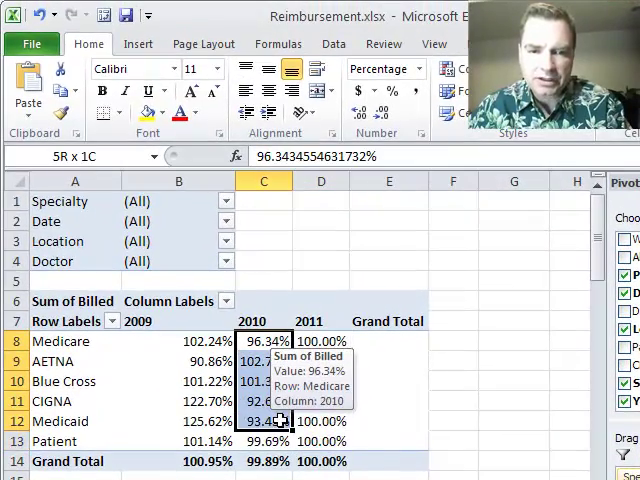
left_click(180, 340)
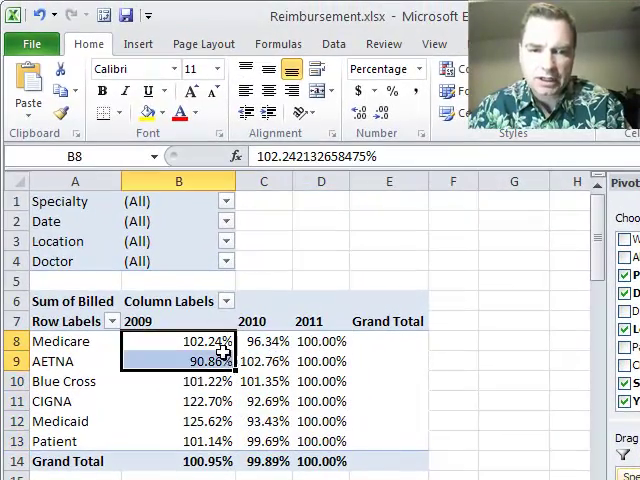
left_click(264, 340)
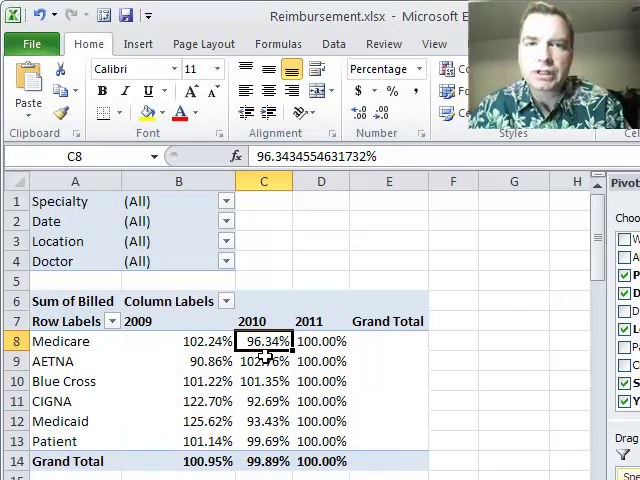
mouse_move(264, 360)
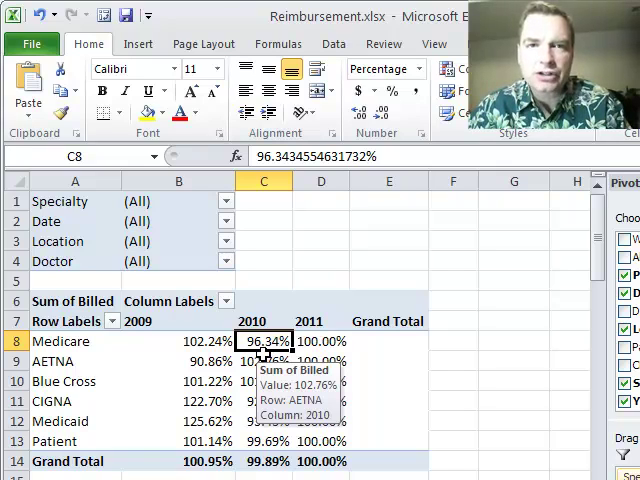
mouse_move(204, 350)
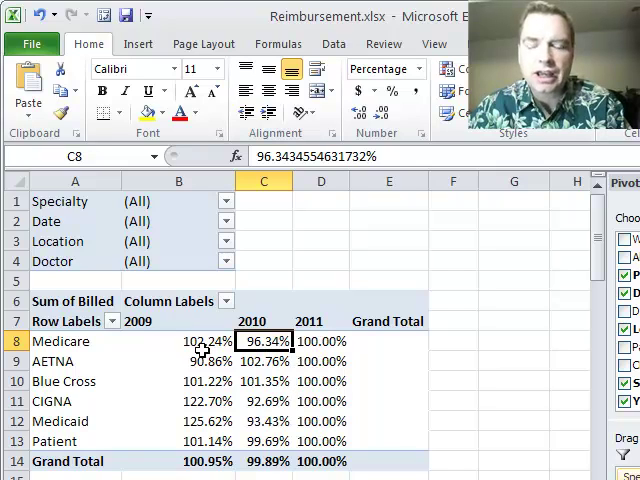
mouse_move(276, 360)
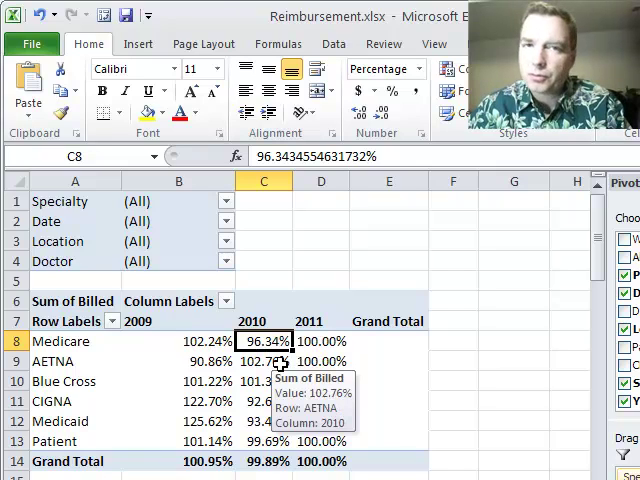